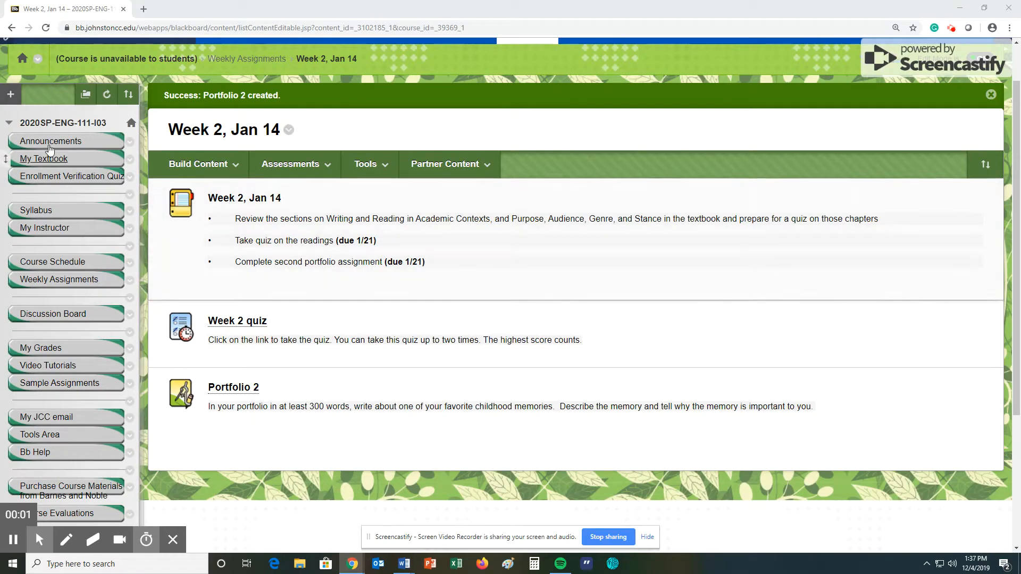
mouse_move(55, 130)
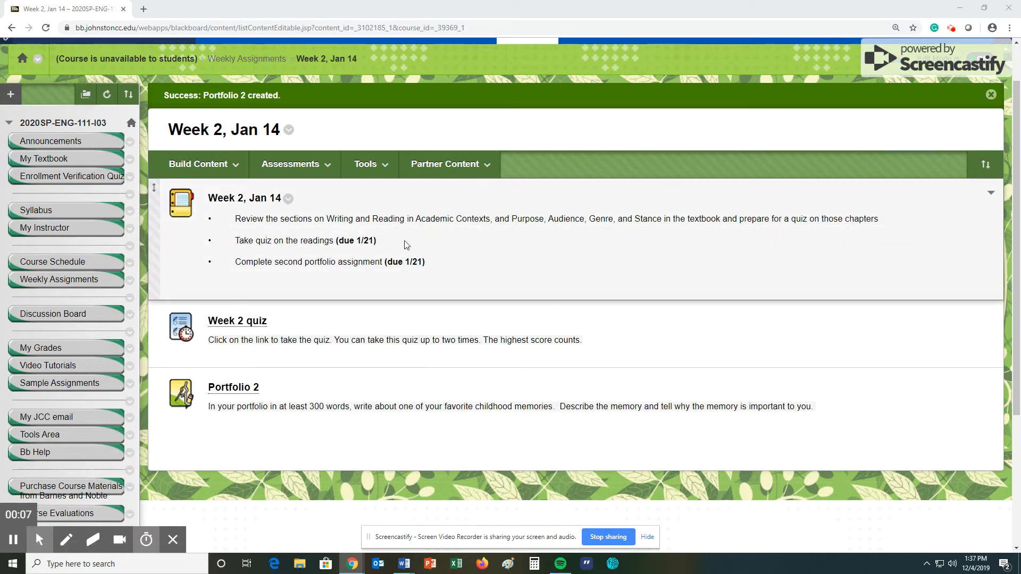
mouse_move(278, 221)
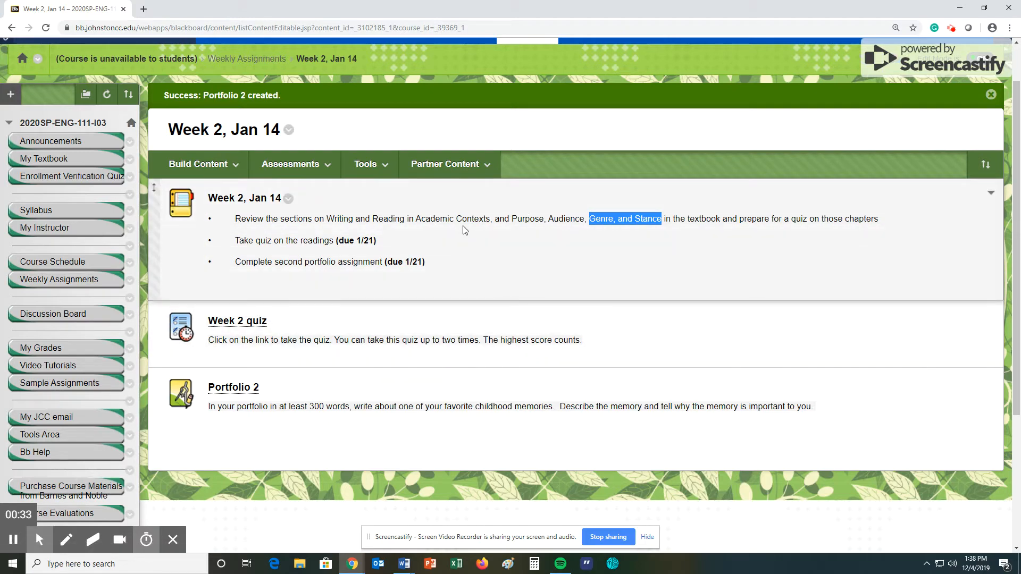
mouse_move(441, 228)
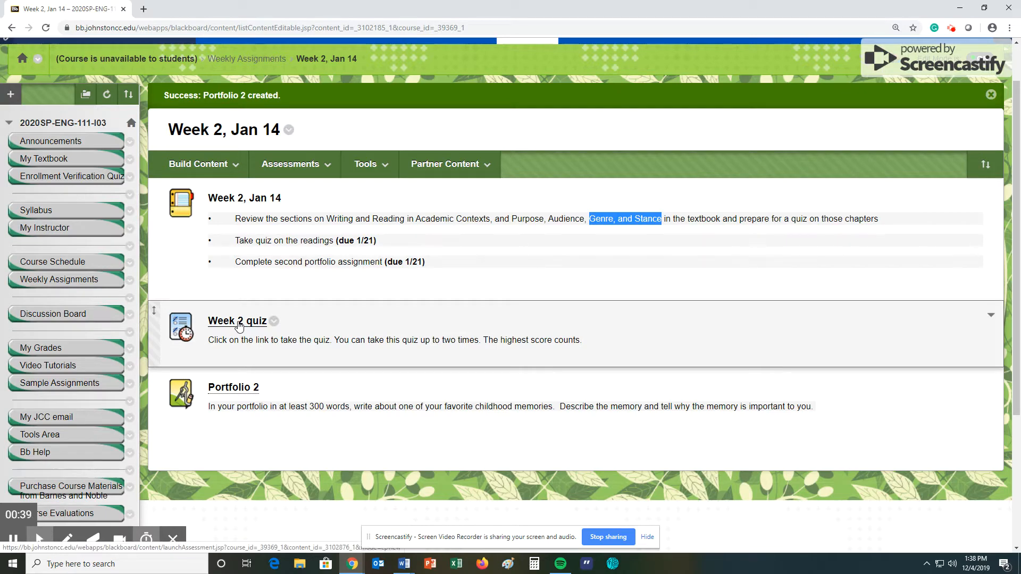
- Open the Week 2 quiz
click(237, 320)
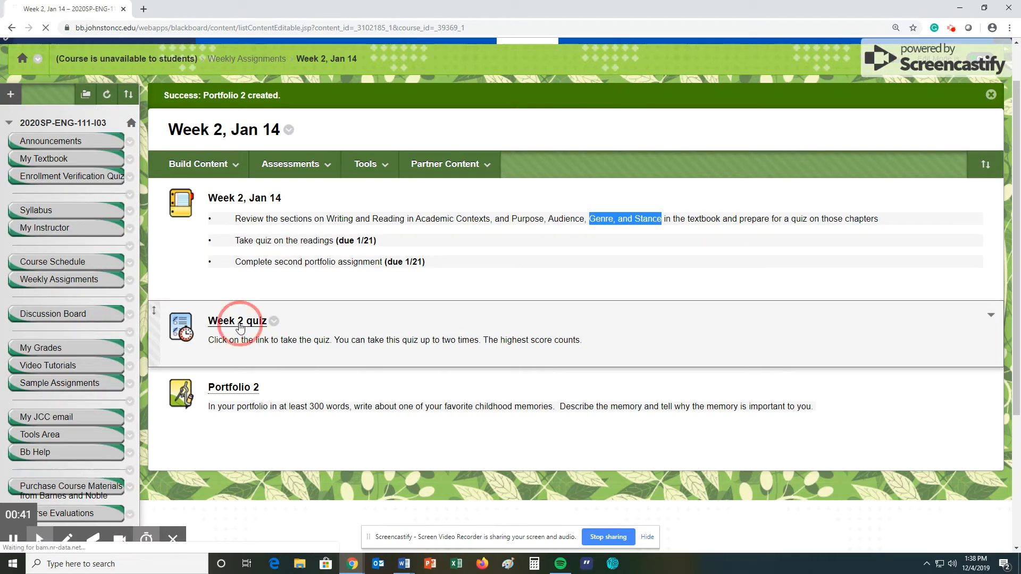
click(238, 320)
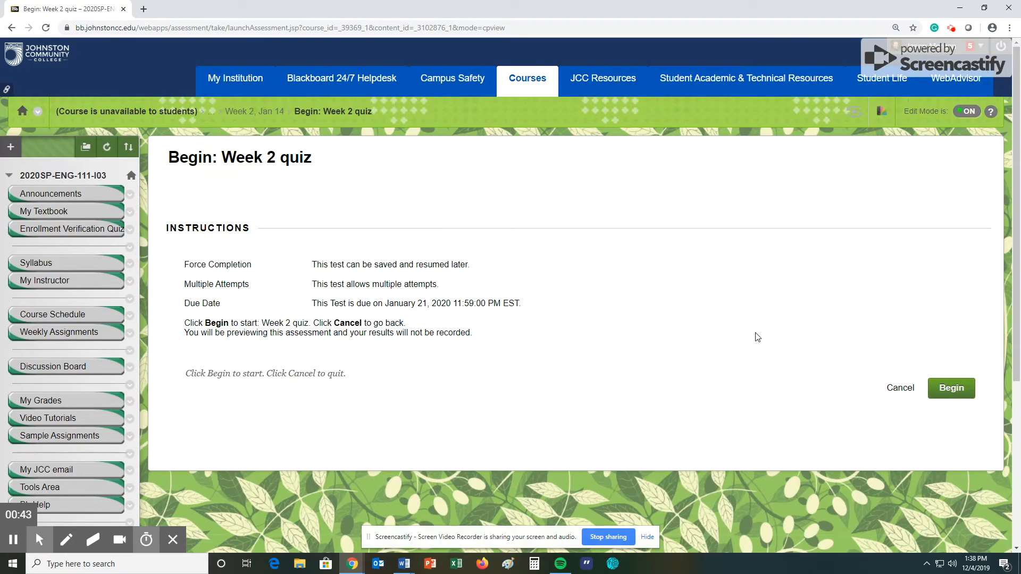
mouse_move(368, 306)
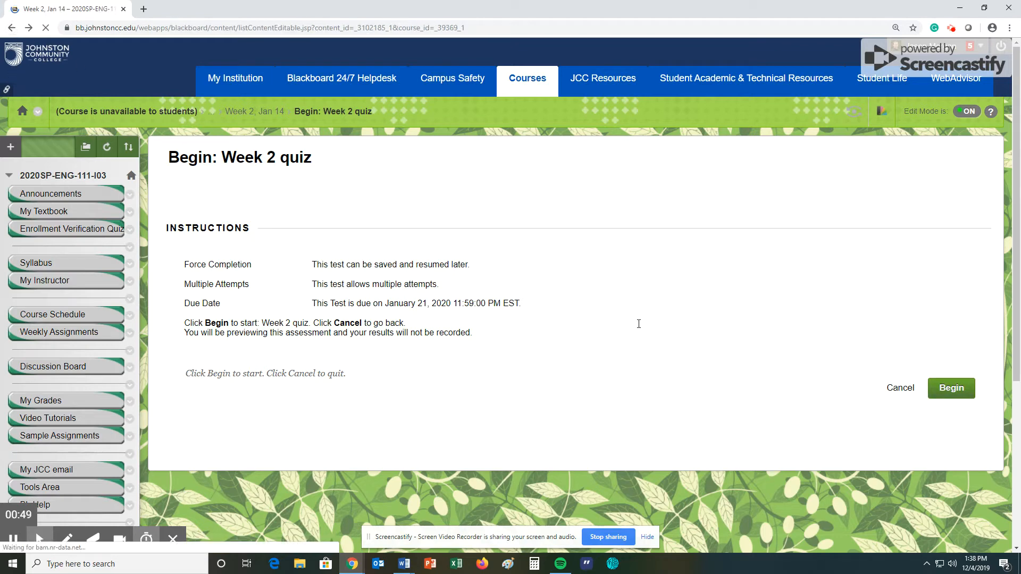
click(901, 388)
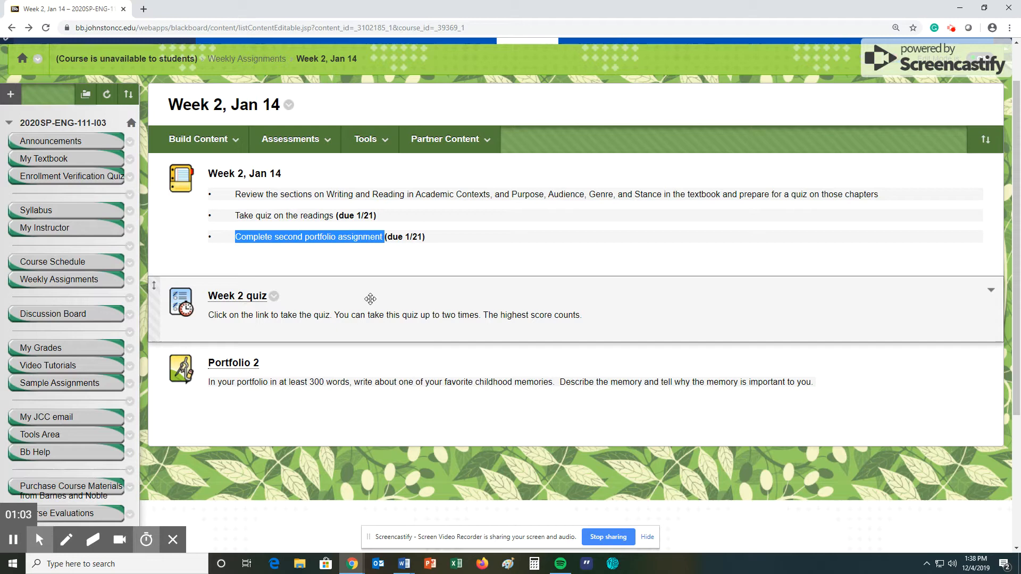
mouse_move(377, 290)
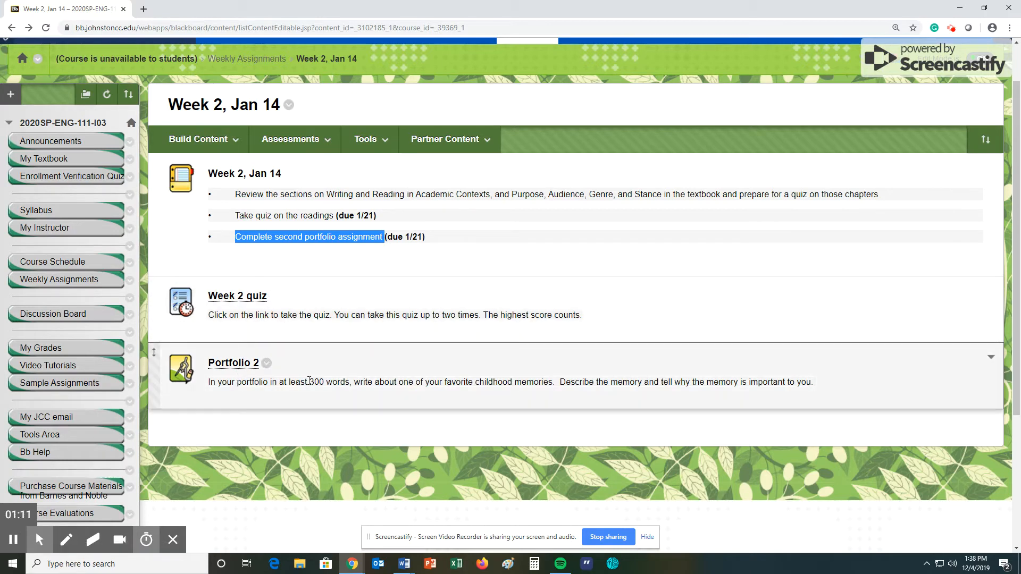
- Highlight part of the Portfolio 2 description and open its submission page
double_click(324, 382)
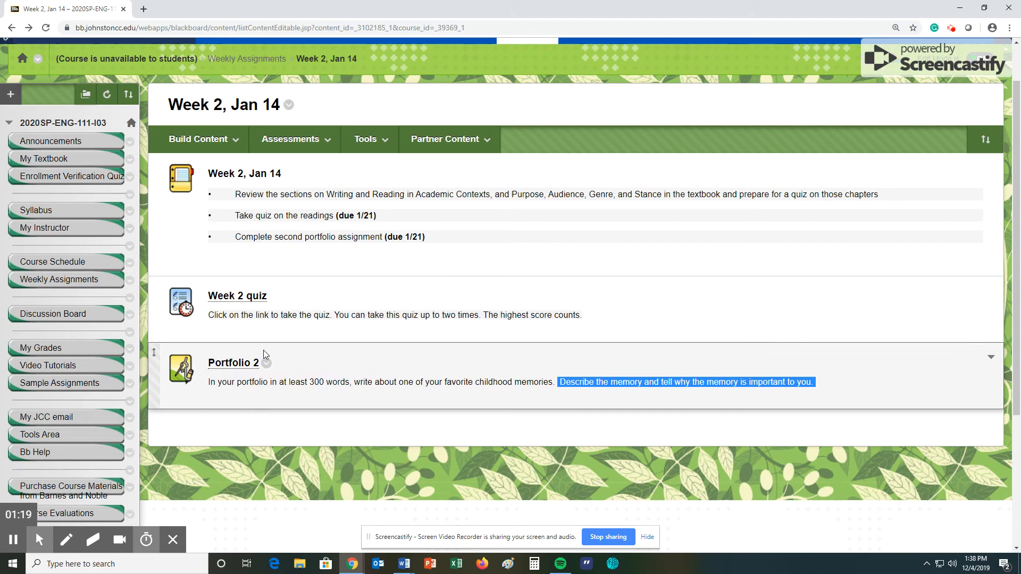
click(233, 362)
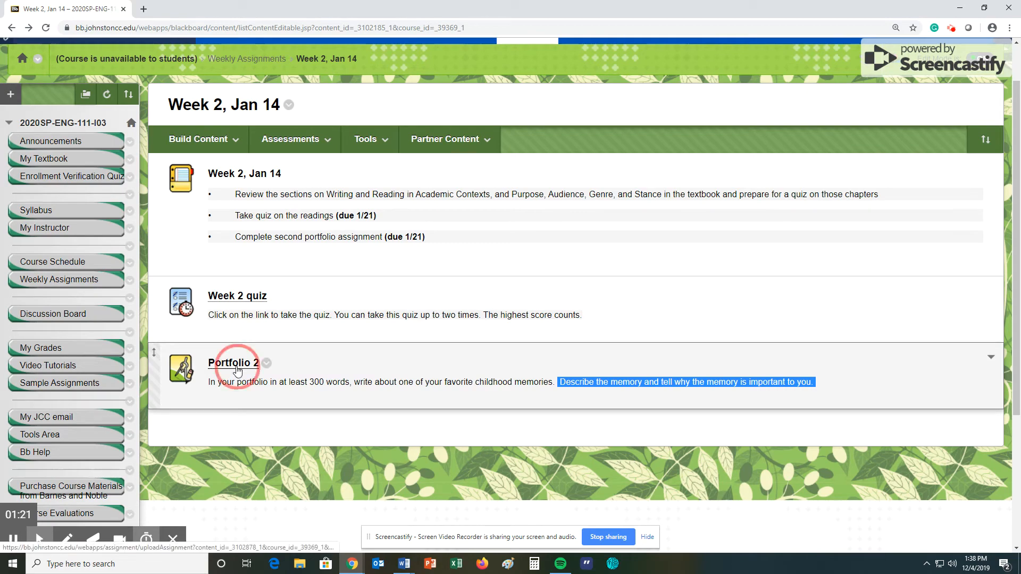
click(233, 363)
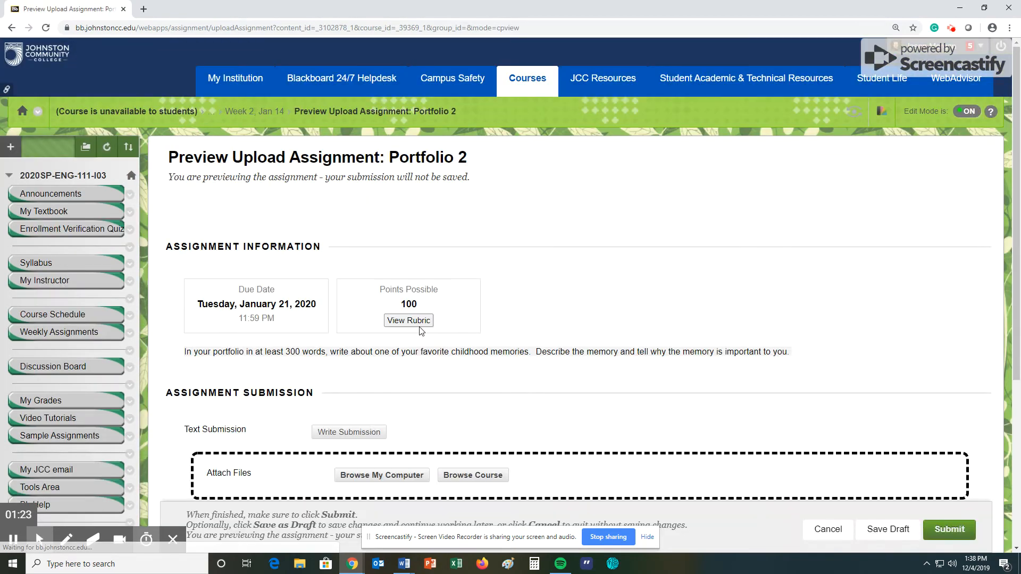
scroll(down, 3)
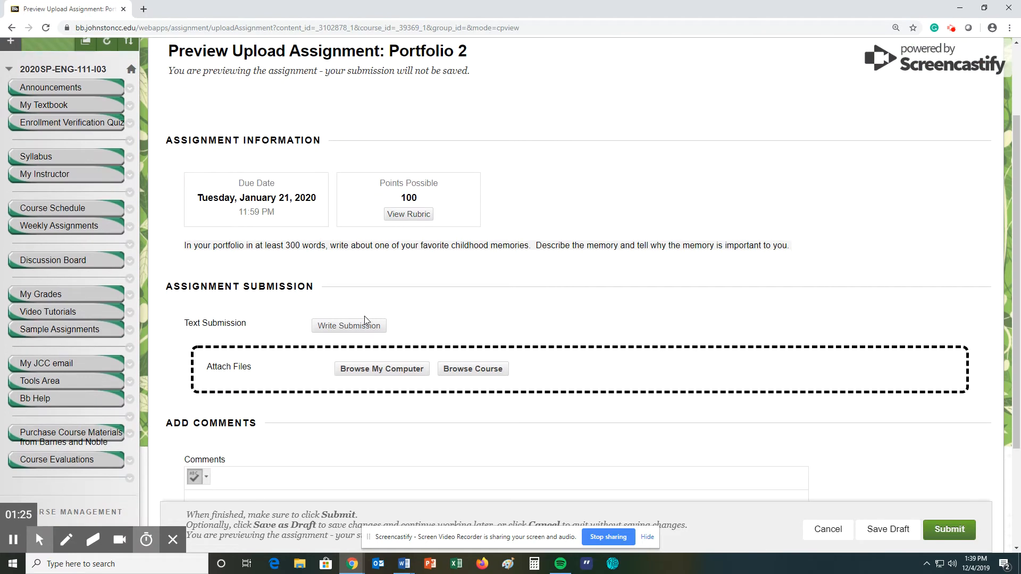
mouse_move(452, 306)
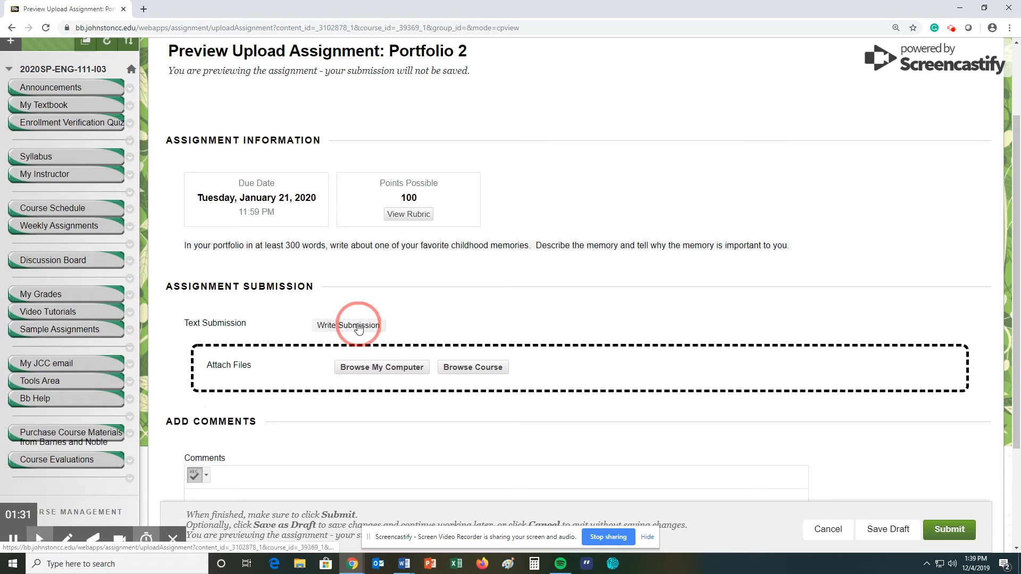
- Enter 'Type it here' in the text submission area
click(348, 326)
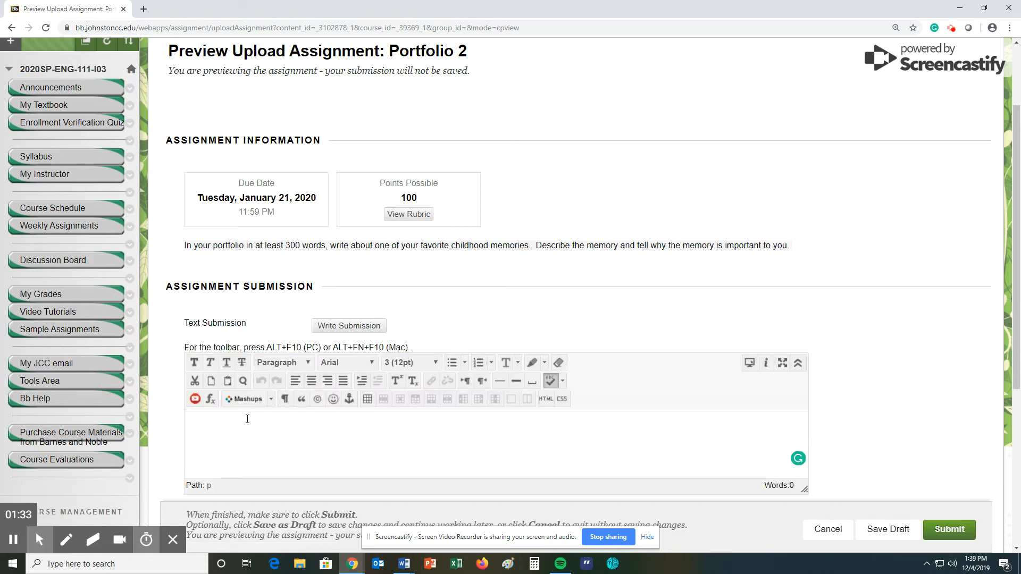
text(Type it here.)
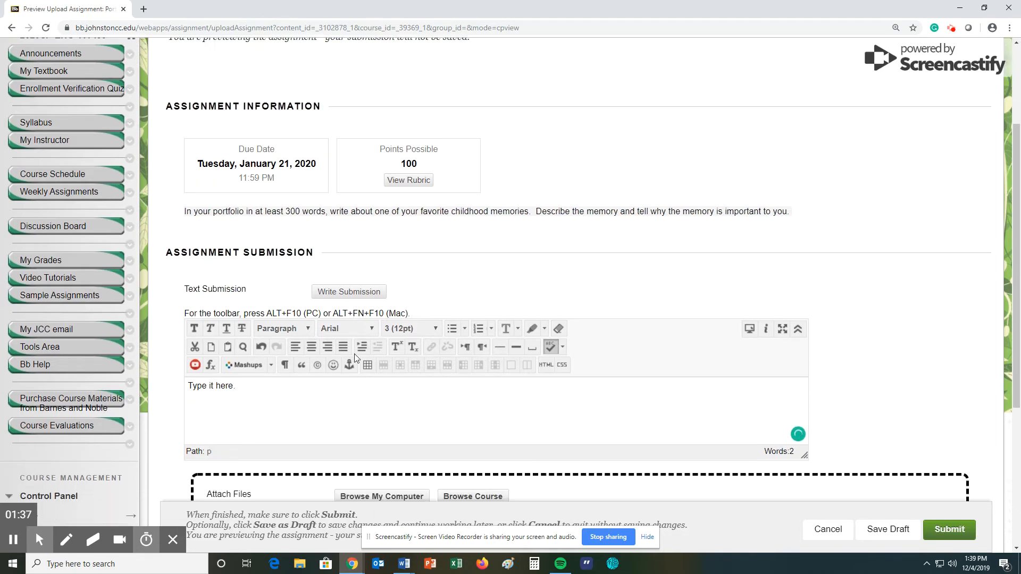
scroll(down, 3)
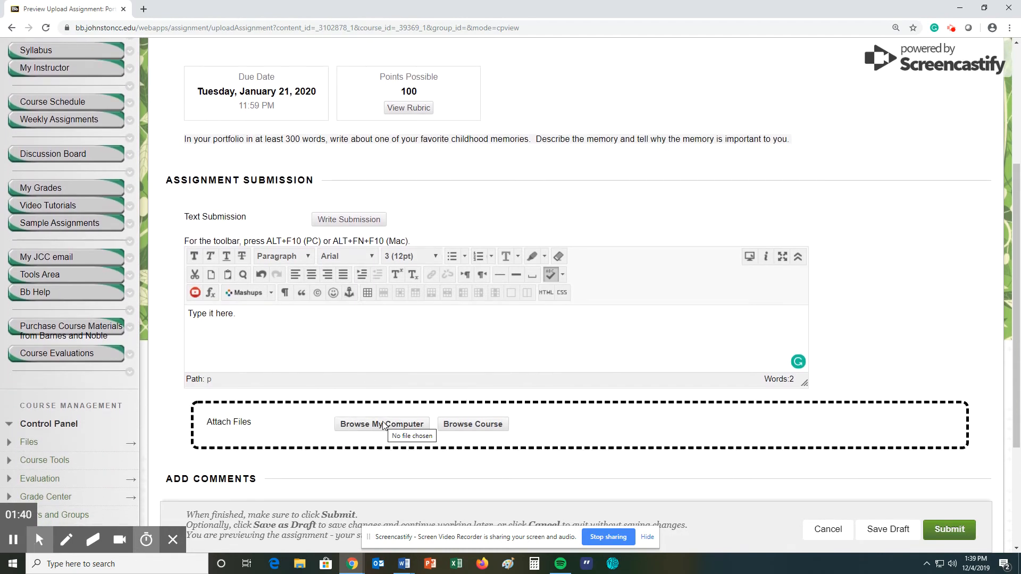
mouse_move(411, 350)
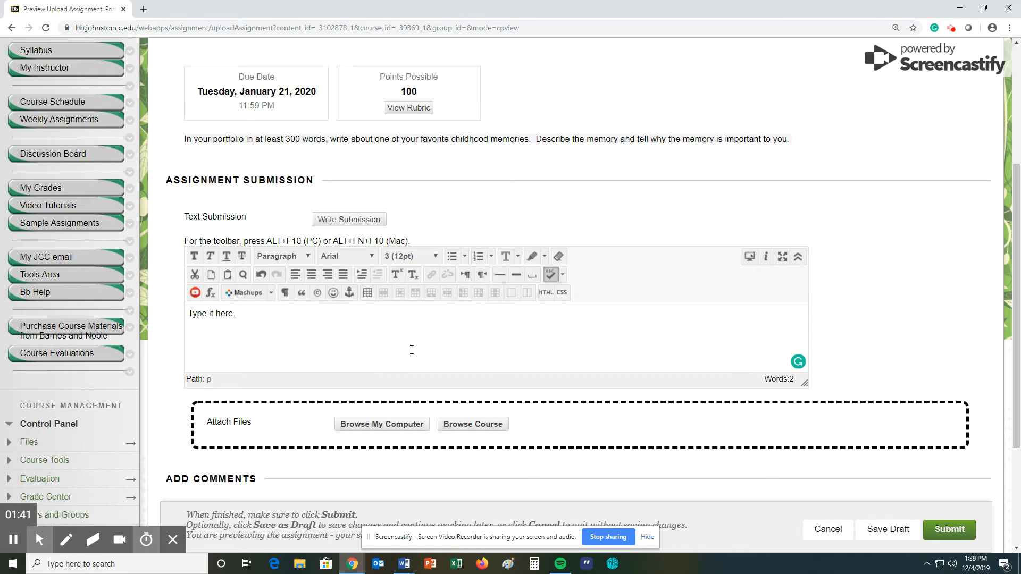
mouse_move(366, 423)
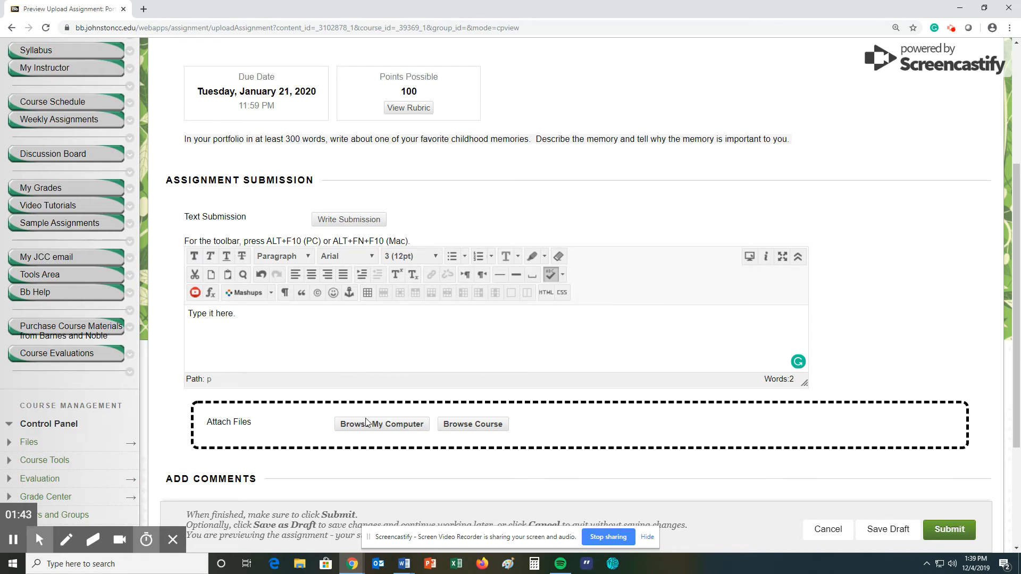
scroll(up, 3)
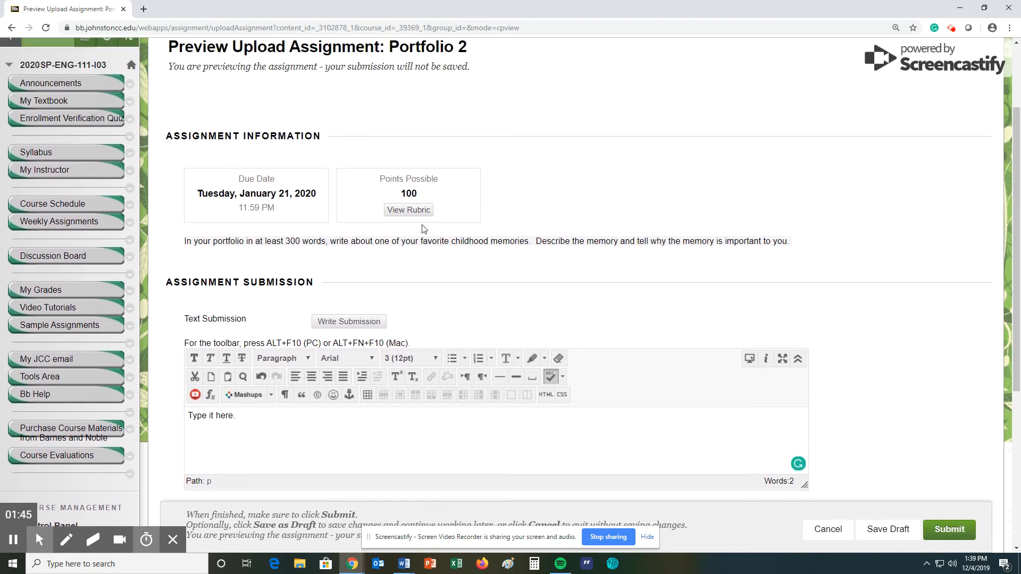
- Write the comment 'NO! Do not write down here!' in the Comments box
scroll(down, 3)
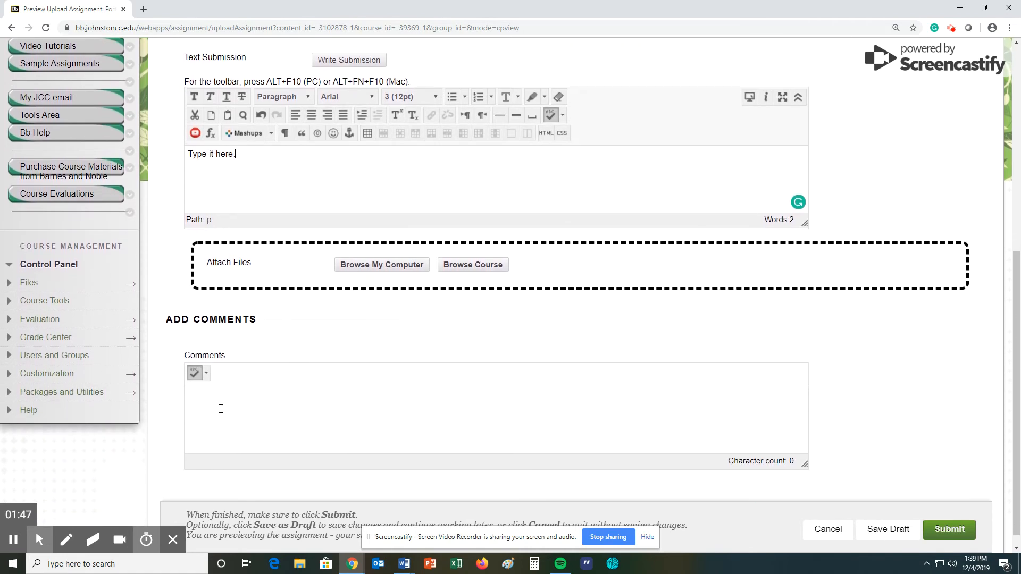
text(NO!)
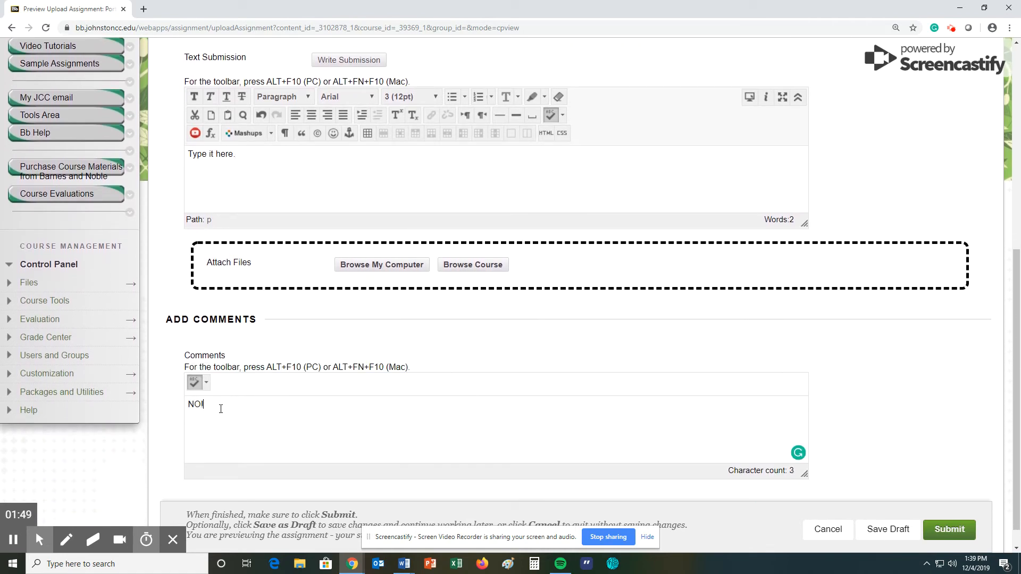
text(Do not w)
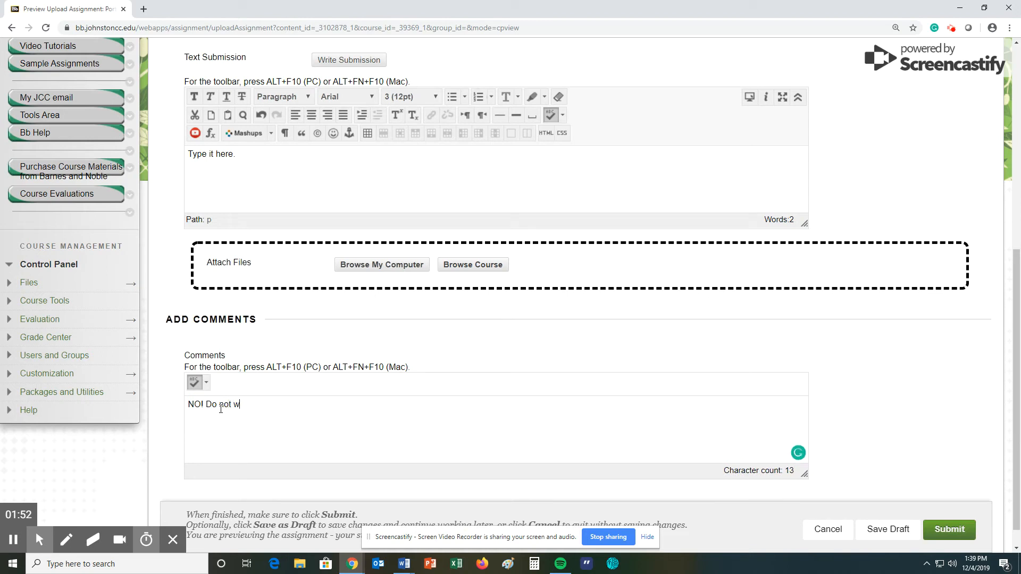
text(rite down here!)
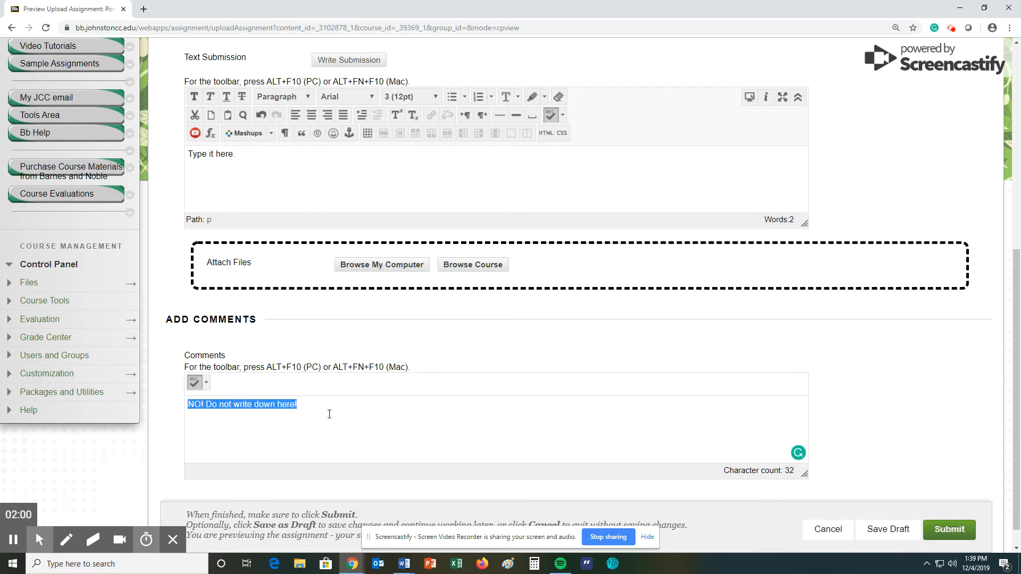
- Scroll back up to the Portfolio 2 assignment information
scroll(up, 3)
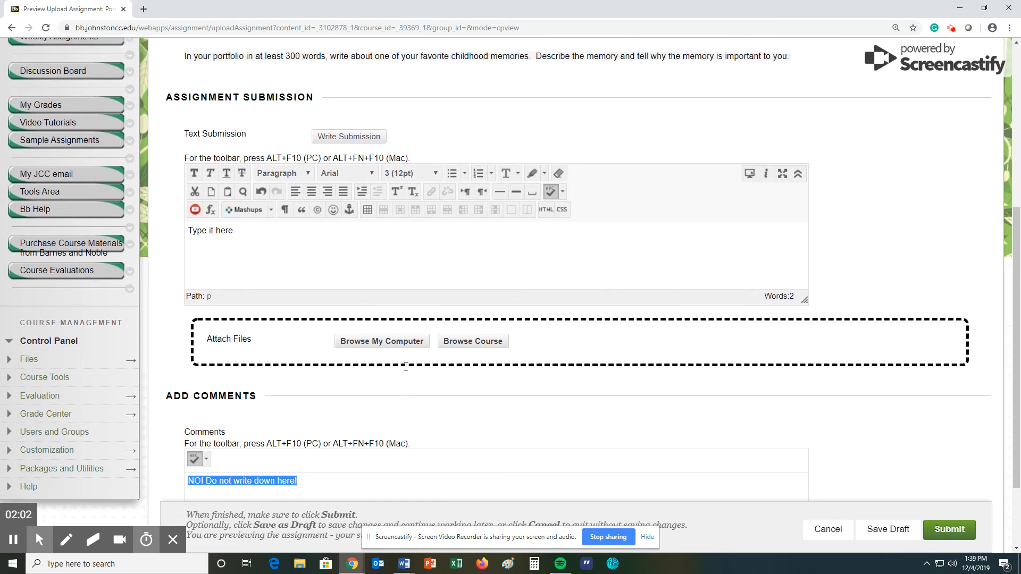
scroll(up, 3)
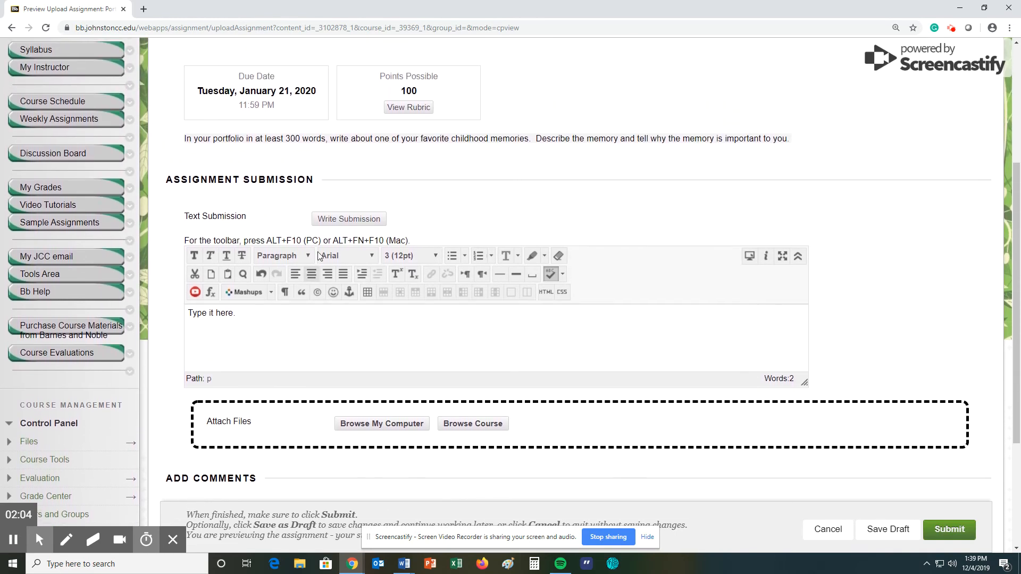
mouse_move(381, 424)
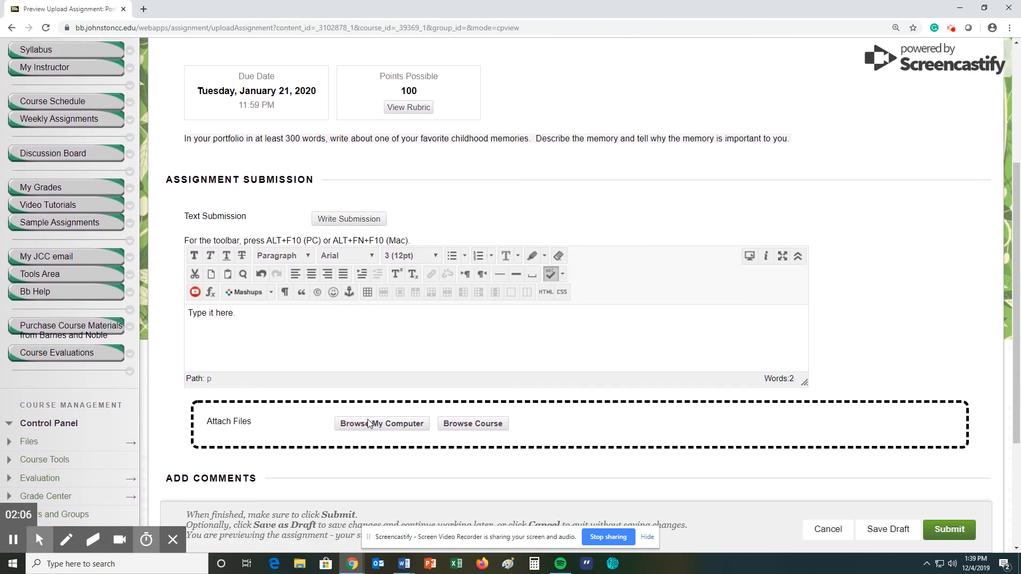
scroll(up, 3)
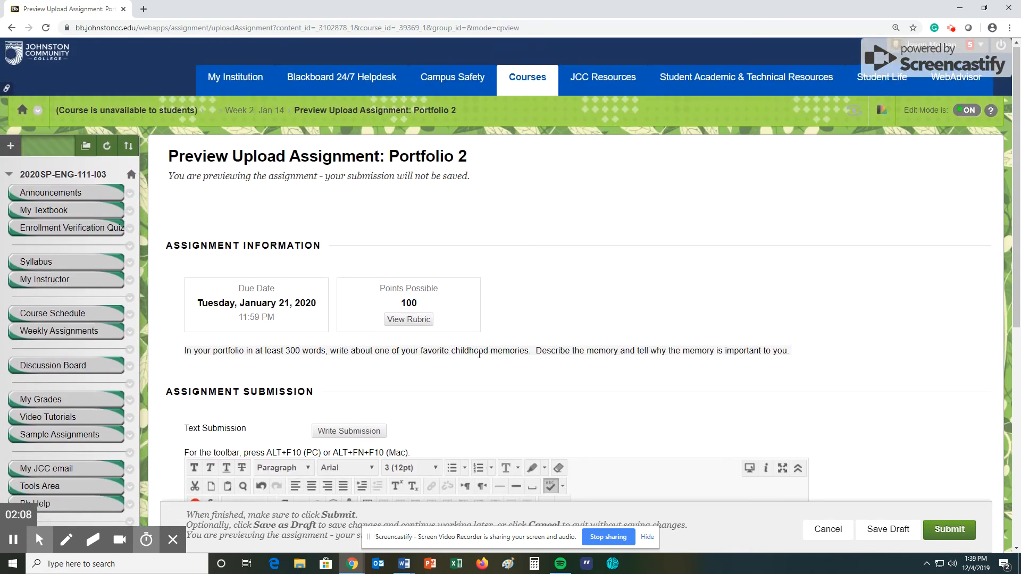
- View the Portfolio 2 rubric, scrolling through its word count and spelling error criteria
click(408, 319)
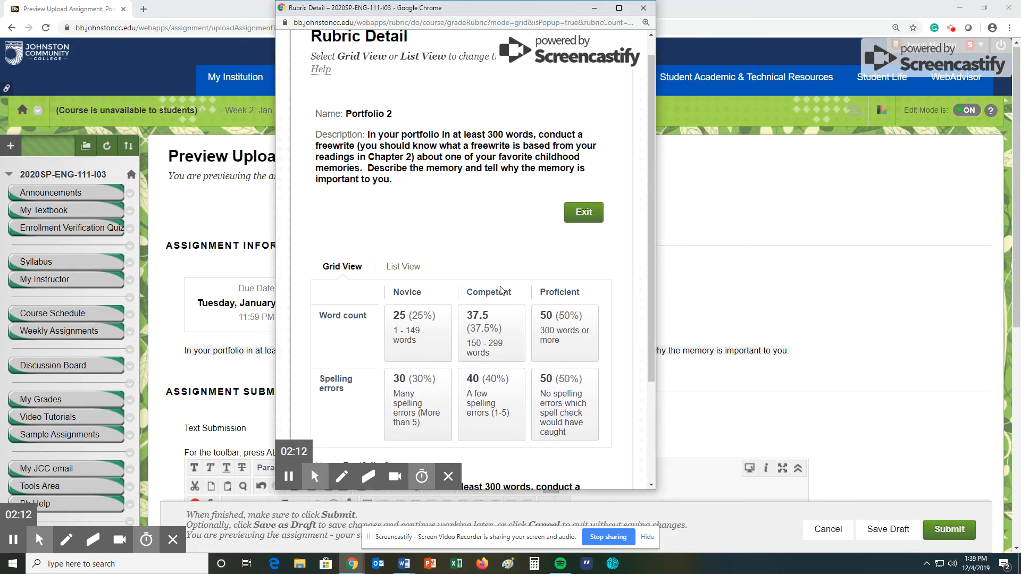
scroll(down, 3)
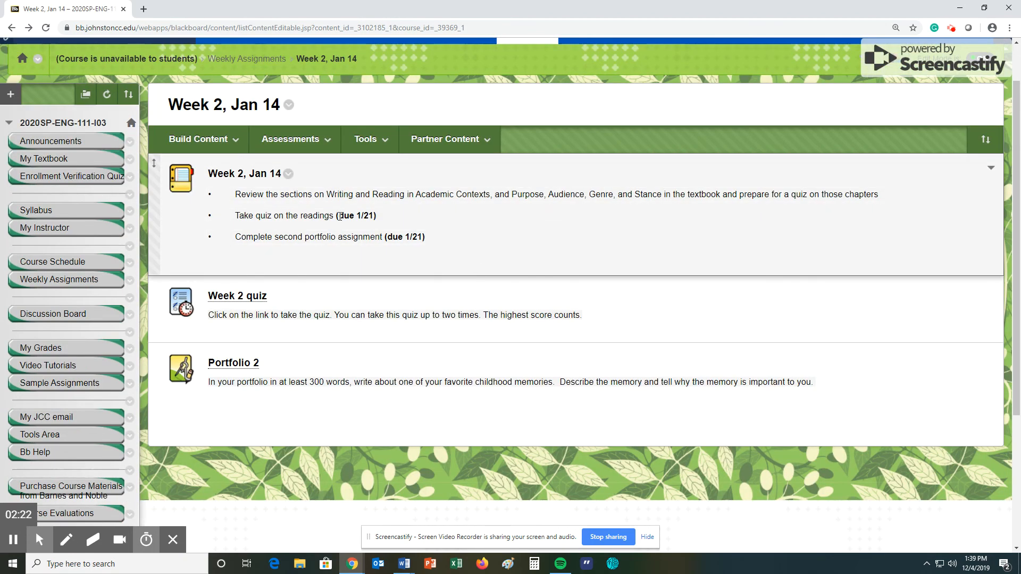
mouse_move(440, 237)
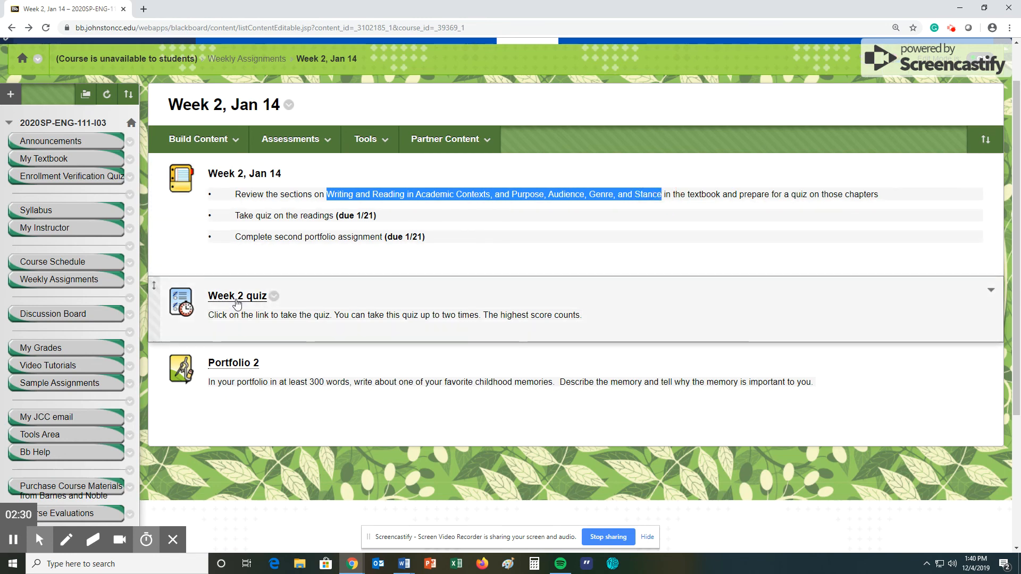
mouse_move(224, 307)
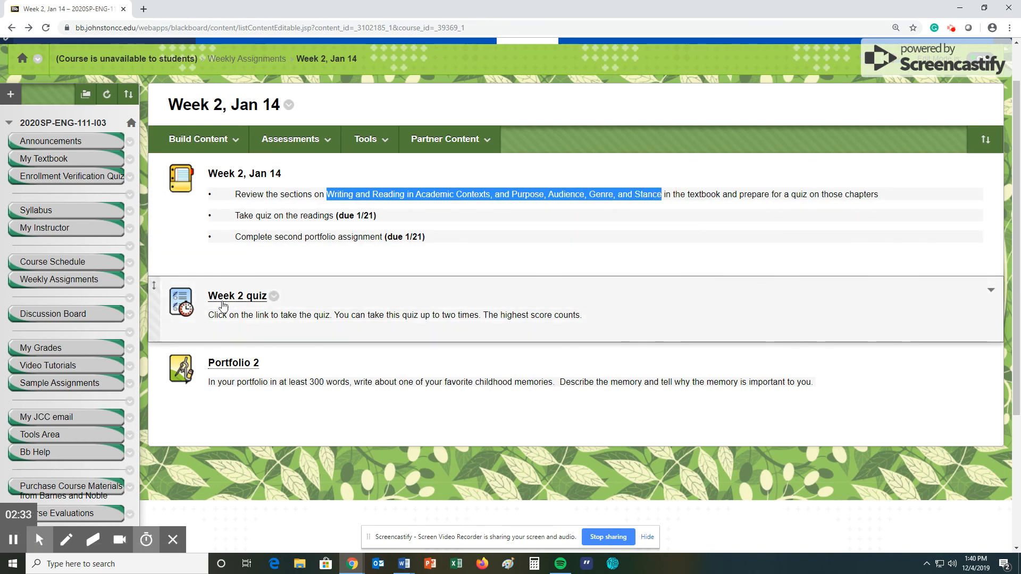
mouse_move(663, 294)
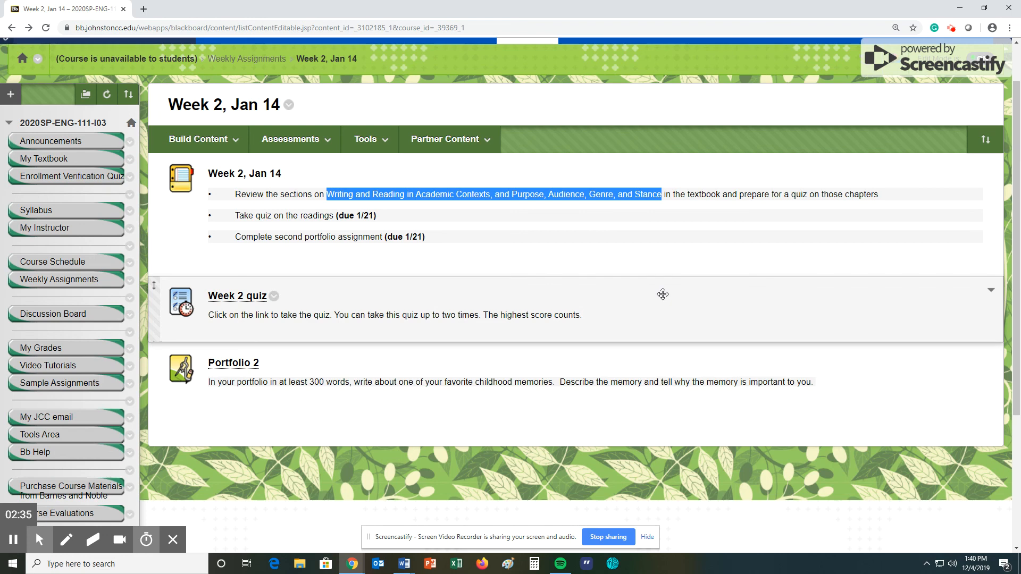
mouse_move(541, 295)
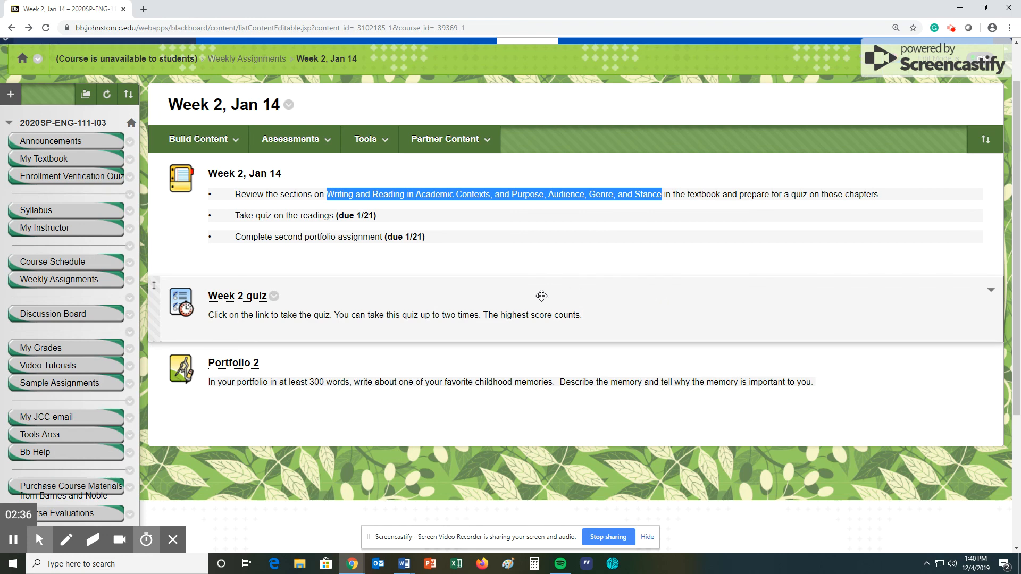